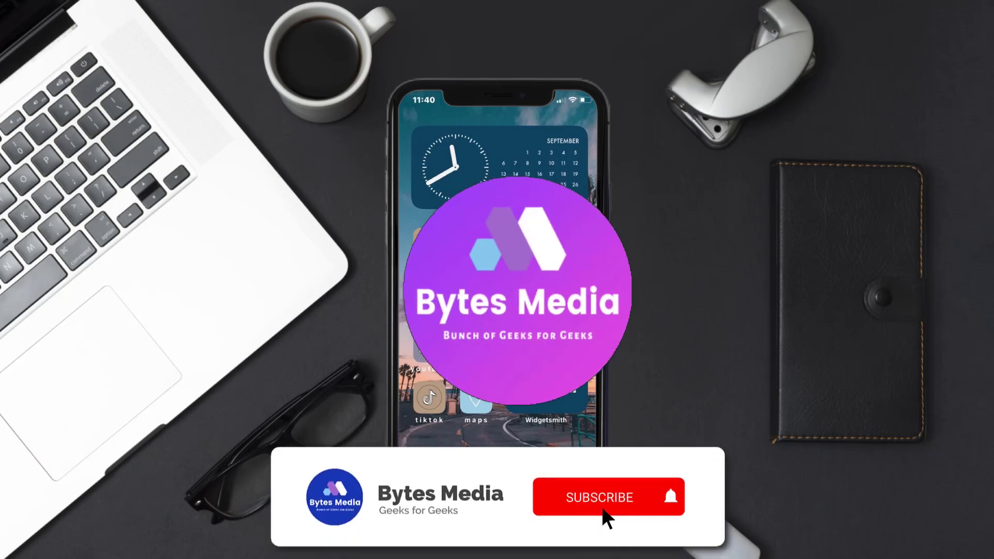
Launch the App Store from the Home Screen
{"action": "left_click", "coordinate": [599, 497]}
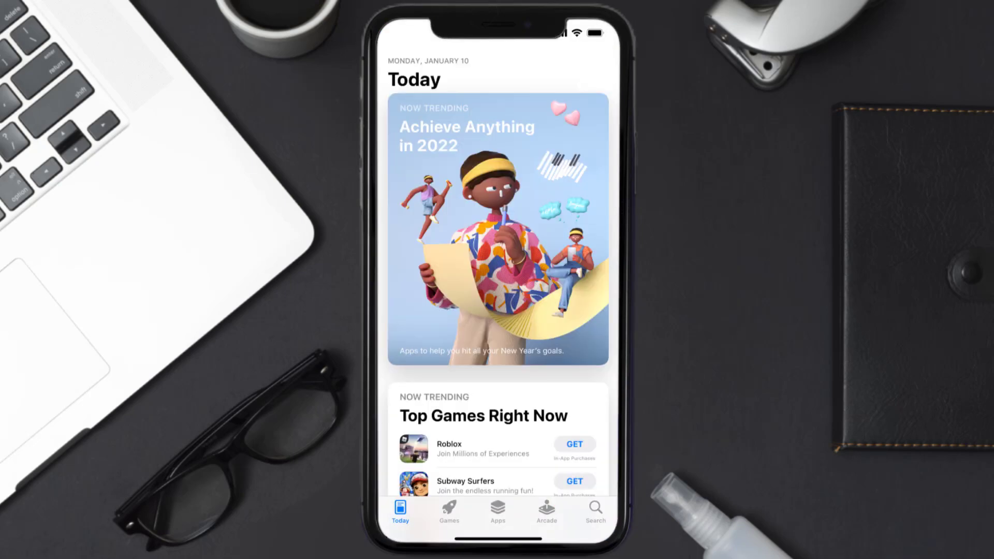
Search 'cinema app' and update Cinema HD - Movies & TV from the results
{"action": "left_click", "coordinate": [594, 510]}
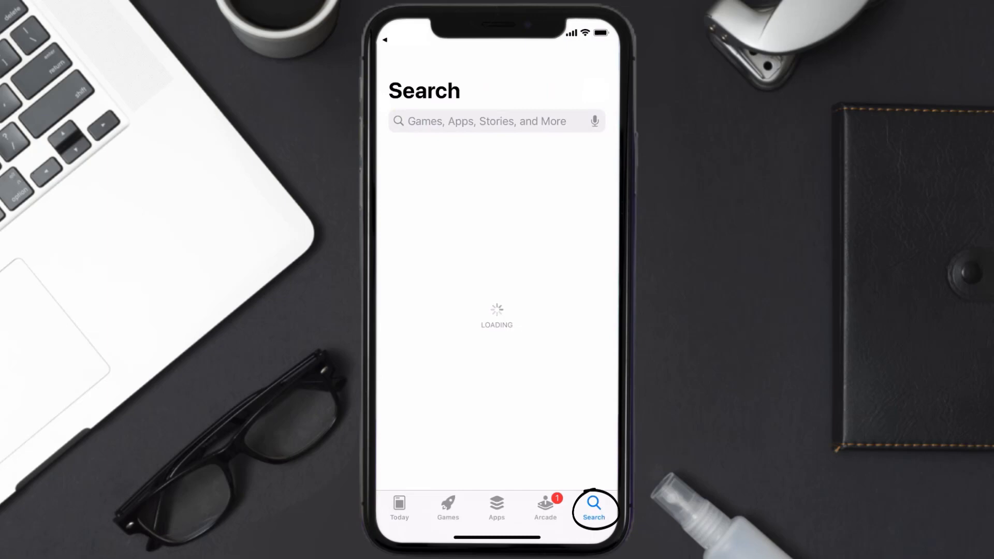
{"action": "type", "text": "cinema app"}
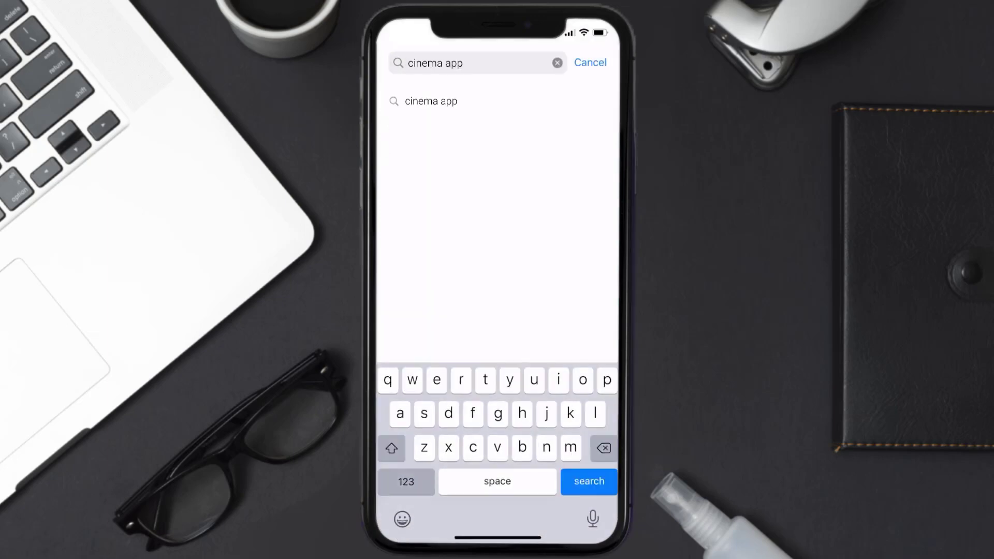
{"action": "left_click", "coordinate": [588, 482]}
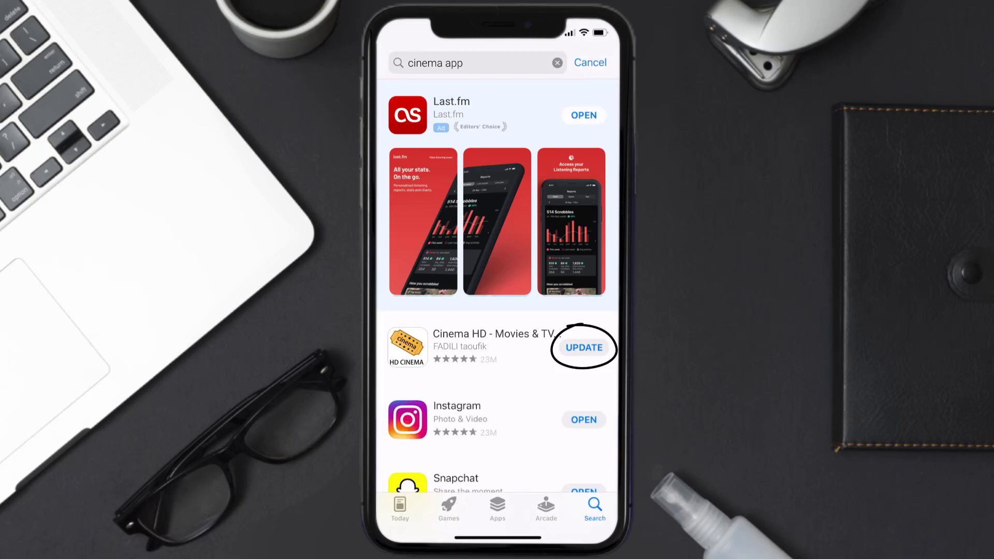
{"action": "left_click", "coordinate": [581, 348]}
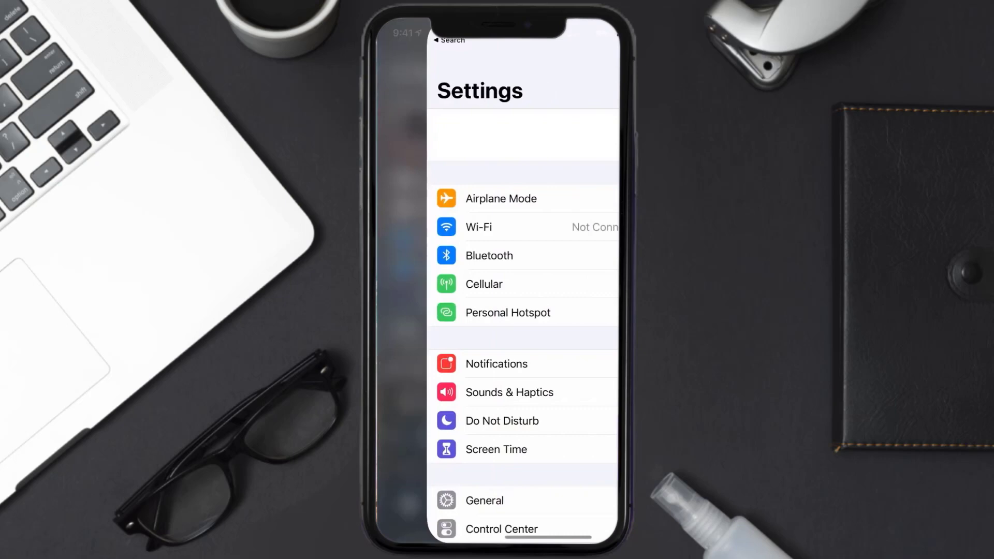
Go to iPhone Storage and view Cinema HD's storage details (231.3 MB app, 303.1 MB data)
{"action": "scroll", "scroll_direction": "up", "scroll_amount": 3}
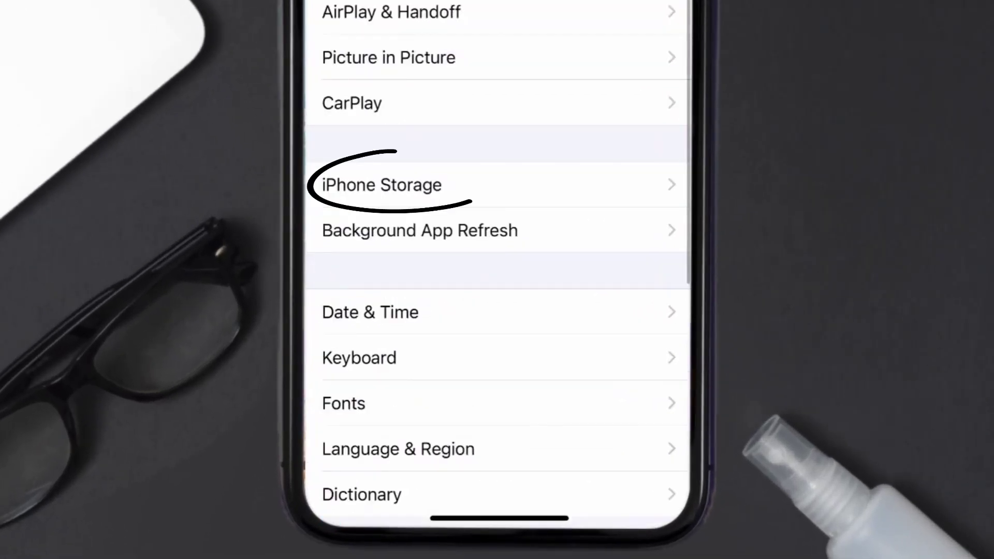
{"action": "left_click", "coordinate": [380, 184]}
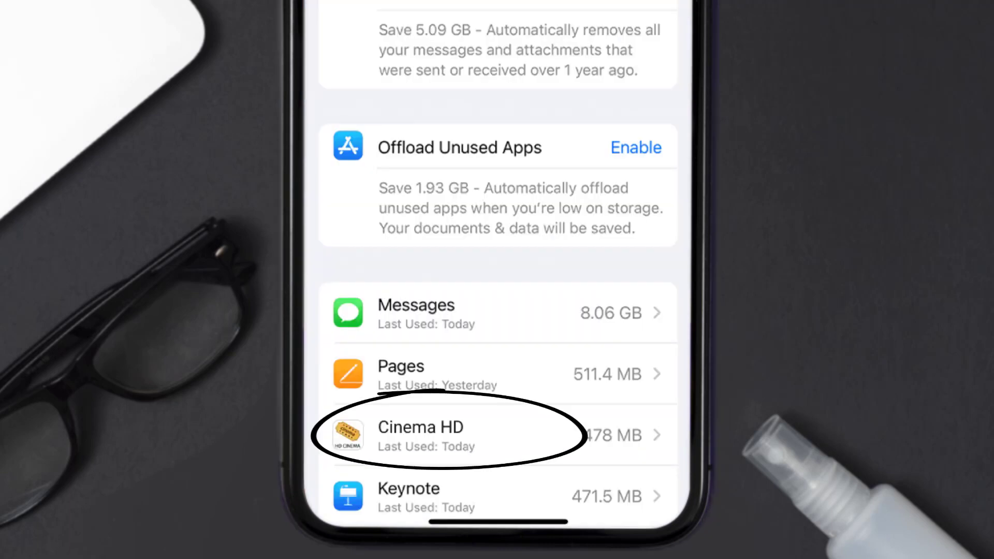
{"action": "left_click", "coordinate": [419, 436]}
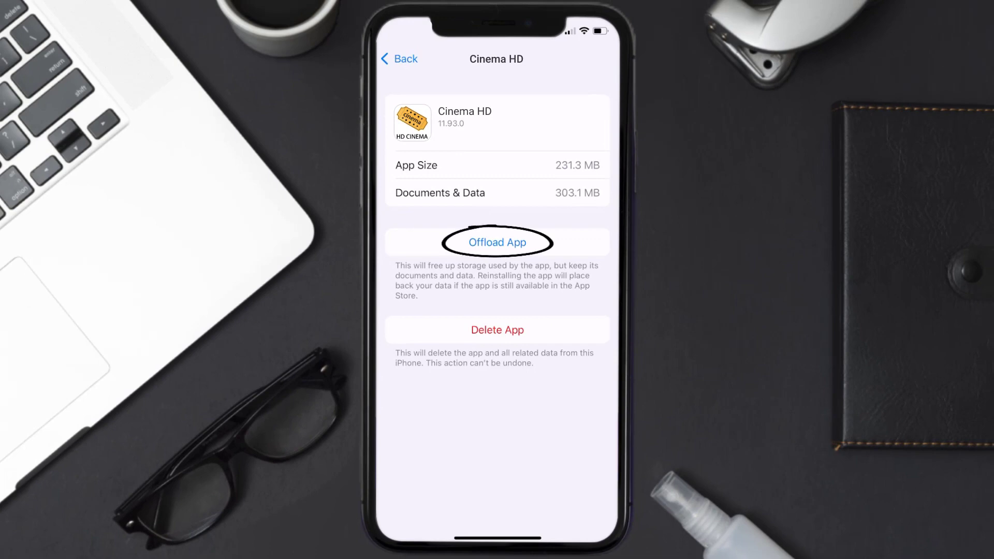
Offload Cinema HD with confirmation, reinstall it, then delete the app
{"action": "left_click", "coordinate": [497, 242]}
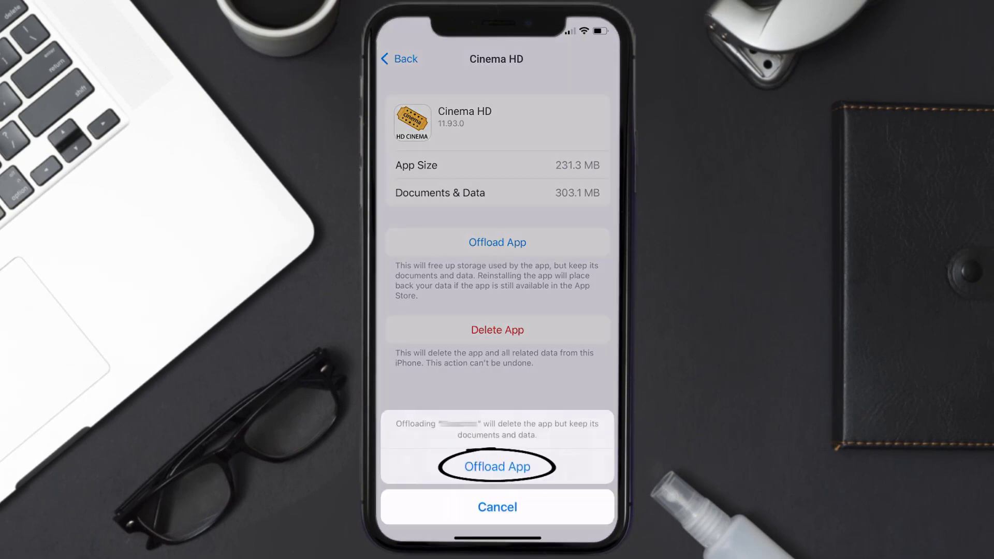
{"action": "left_click", "coordinate": [496, 467]}
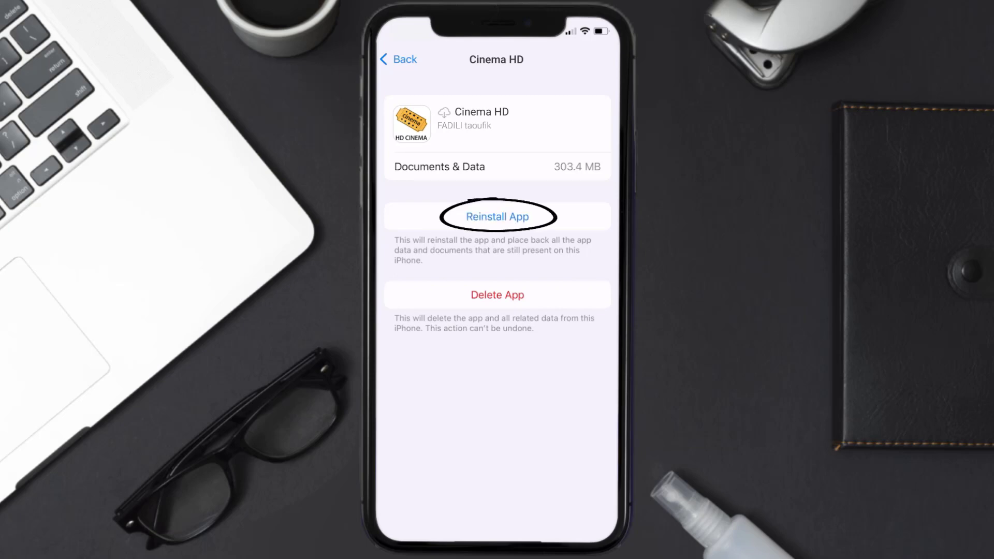
{"action": "left_click", "coordinate": [497, 217]}
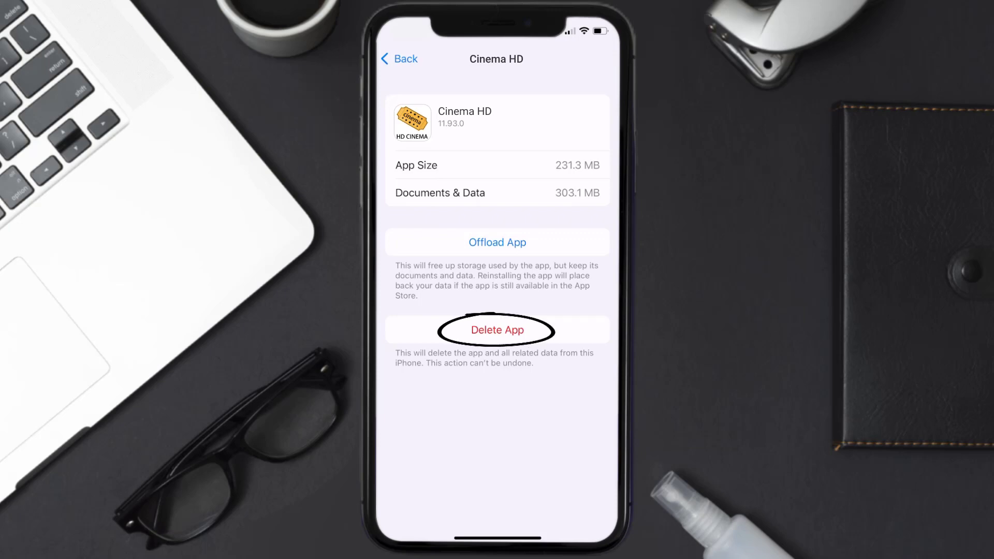
{"action": "left_click", "coordinate": [496, 330]}
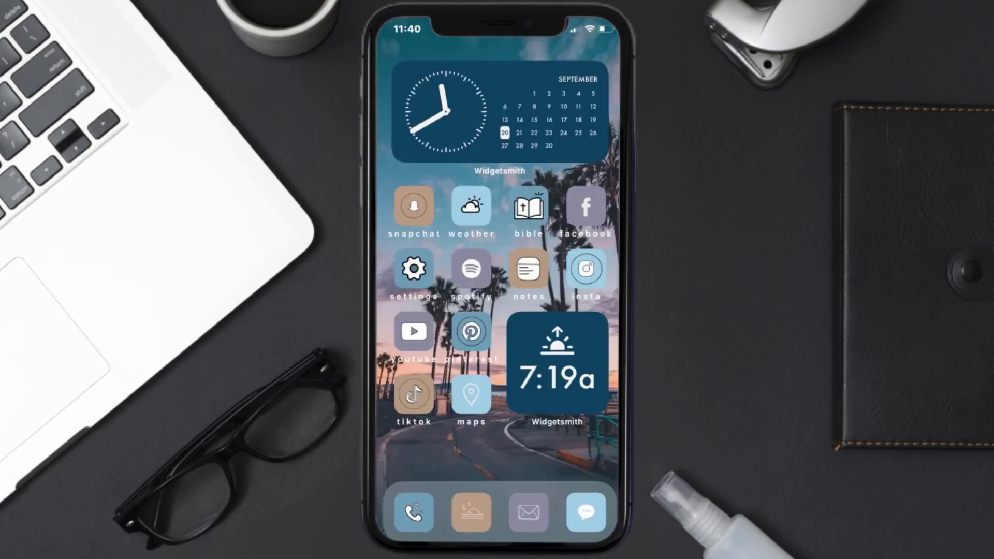
Search 'cinema app' again and get Cinema HD - Movies & TV to reinstall it
{"action": "left_click", "coordinate": [594, 504]}
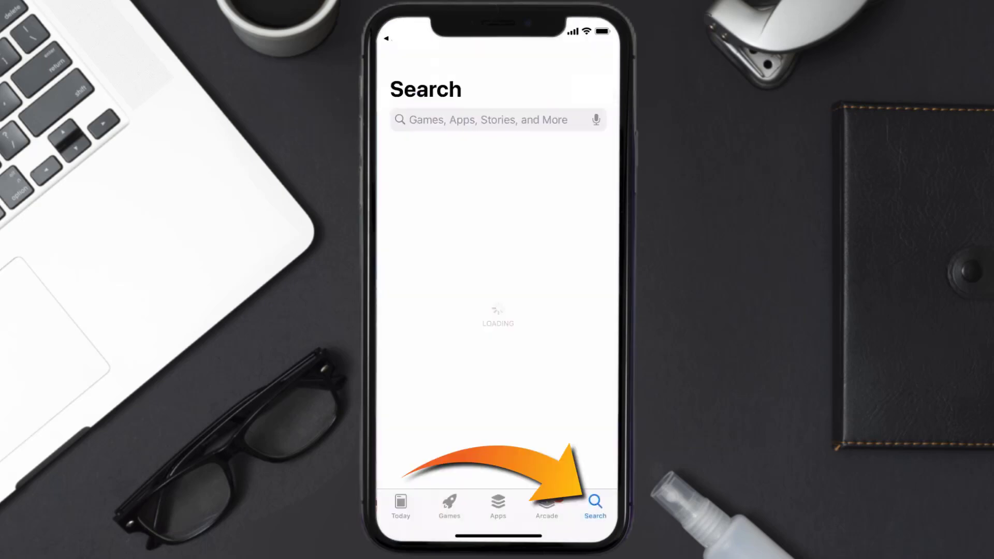
{"action": "type", "text": "cinema app"}
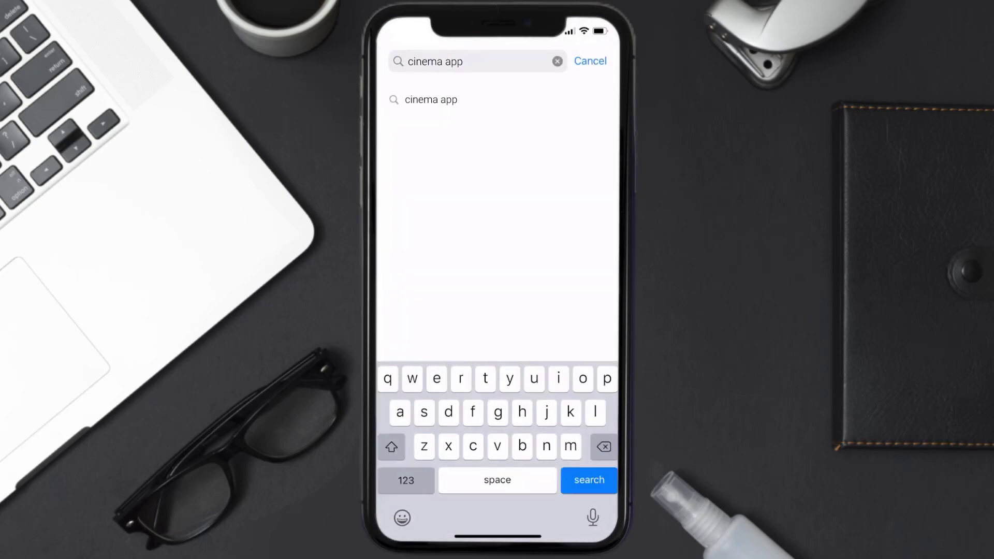
{"action": "left_click", "coordinate": [587, 480]}
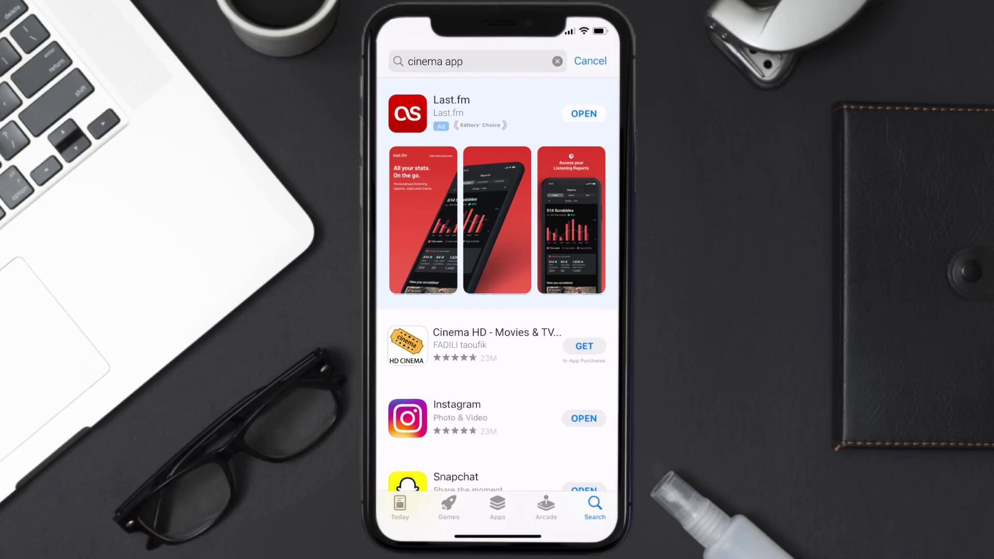
{"action": "left_click", "coordinate": [583, 346]}
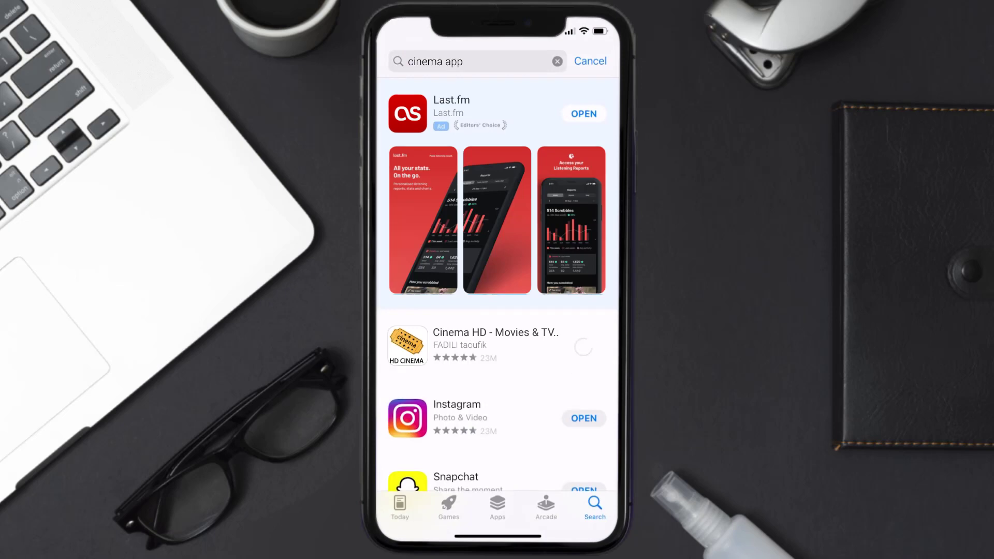